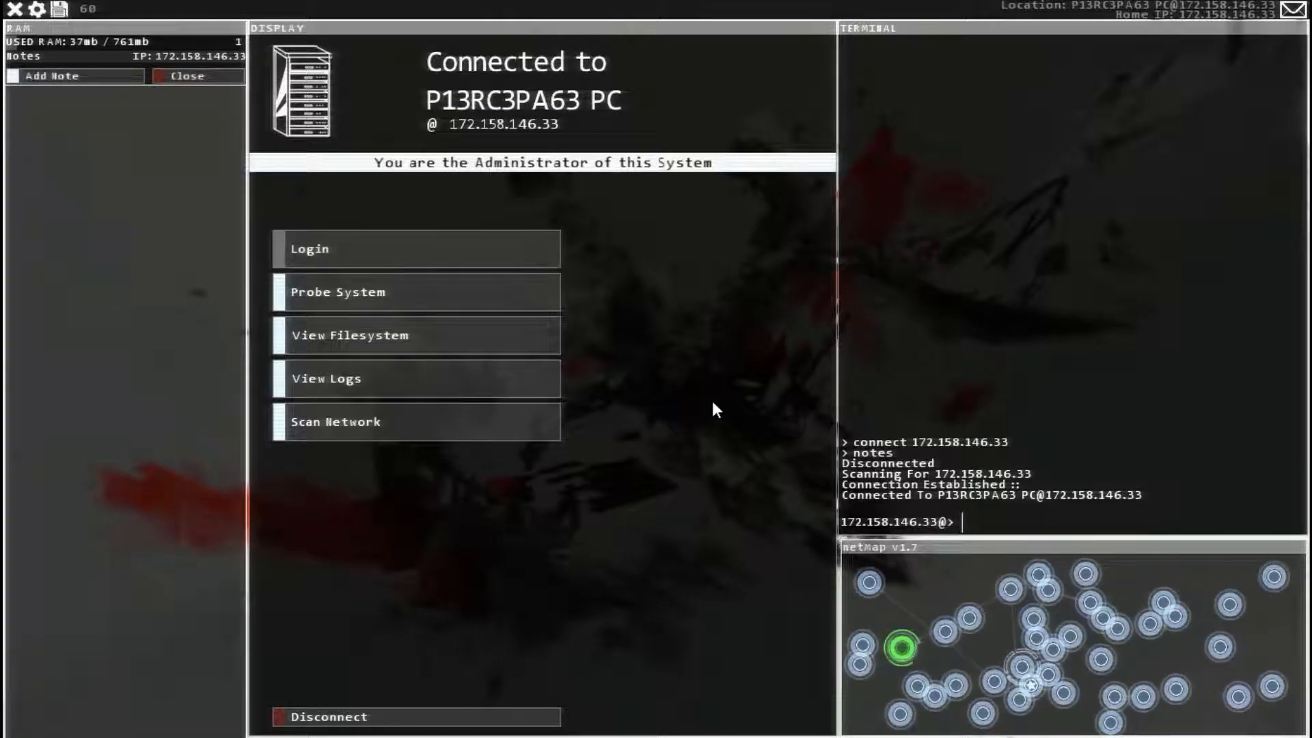
- Connect to CSEC at 24.155.90.42 and accept the 'Compromise an eOS Device' contract
type("connect 24.155.90.42")
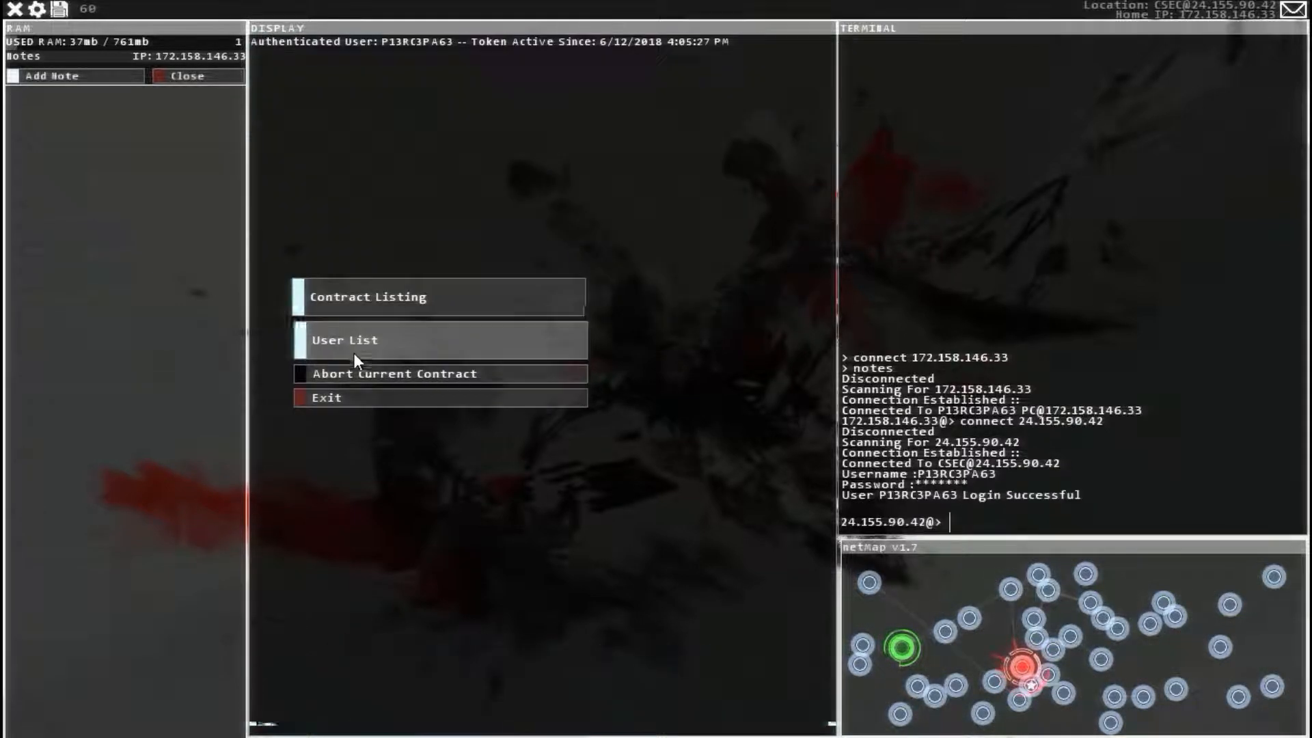
left_click(367, 296)
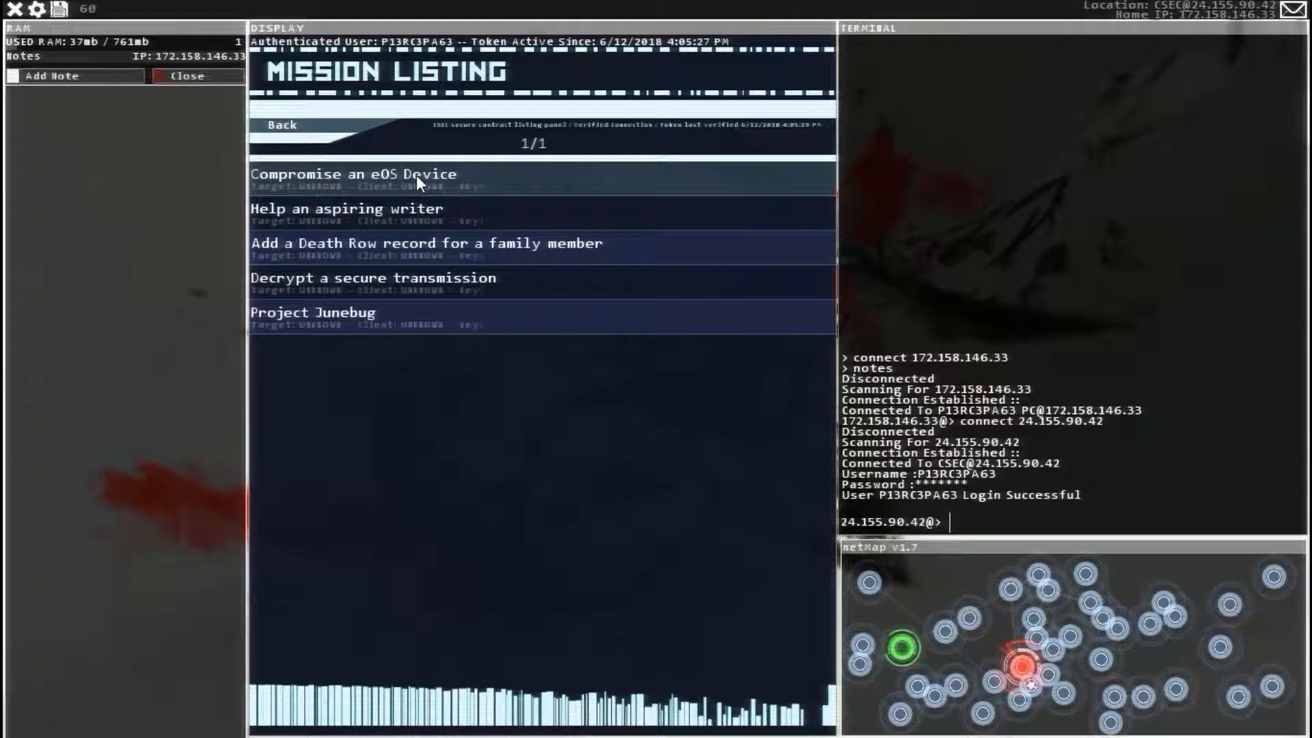
left_click(354, 175)
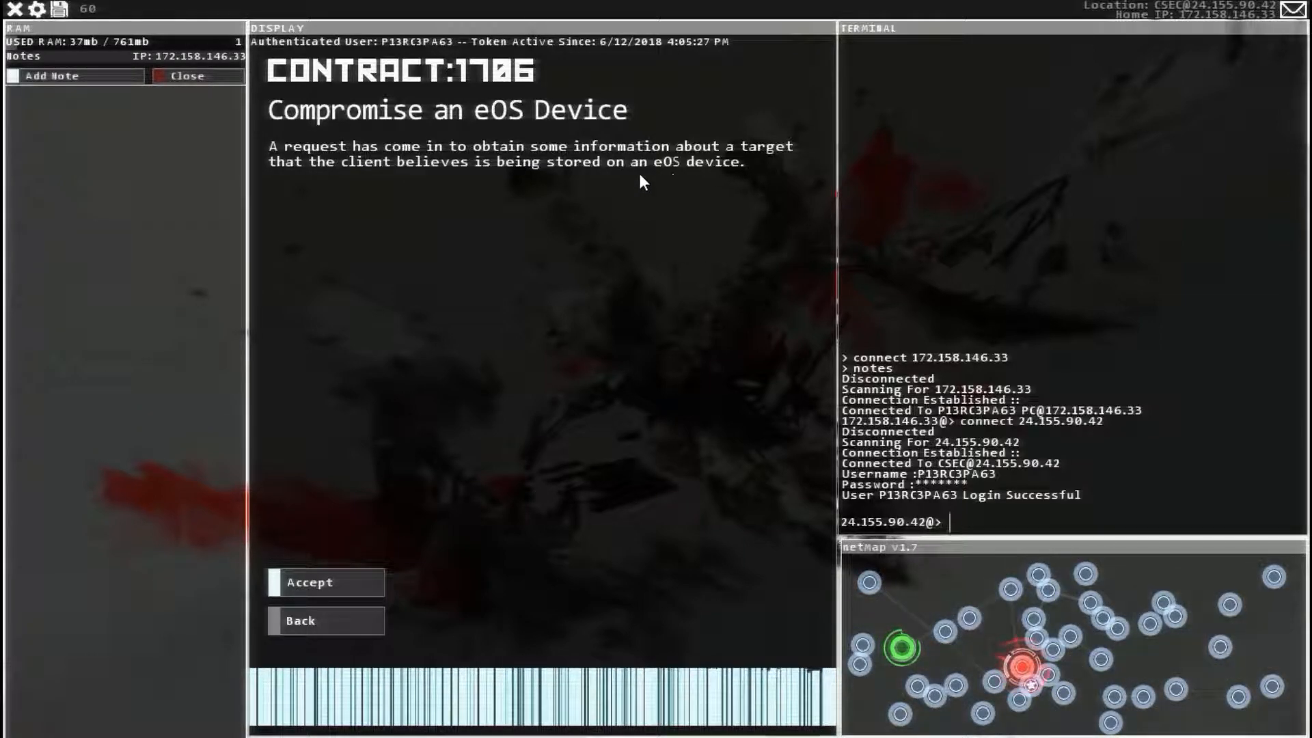
left_click(325, 622)
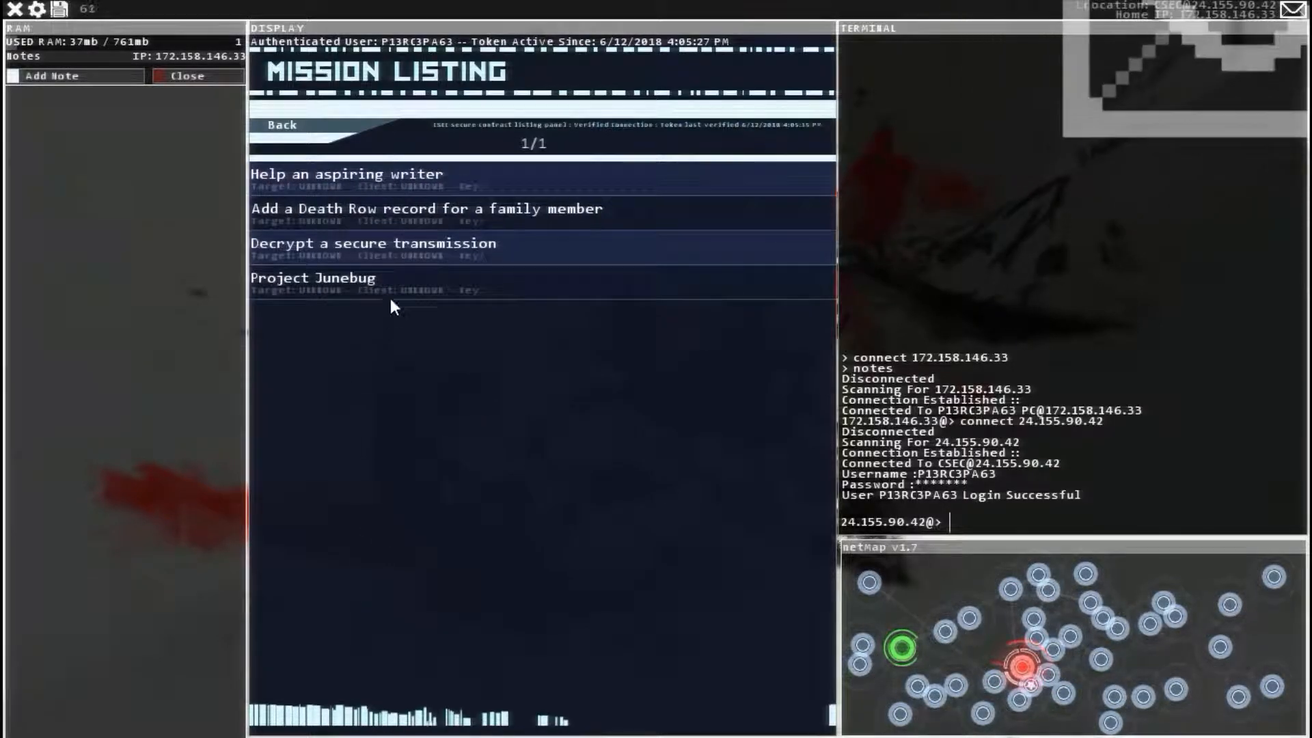
- Open the inbox and read CSEC's Jailbreak contract email
left_click(1290, 12)
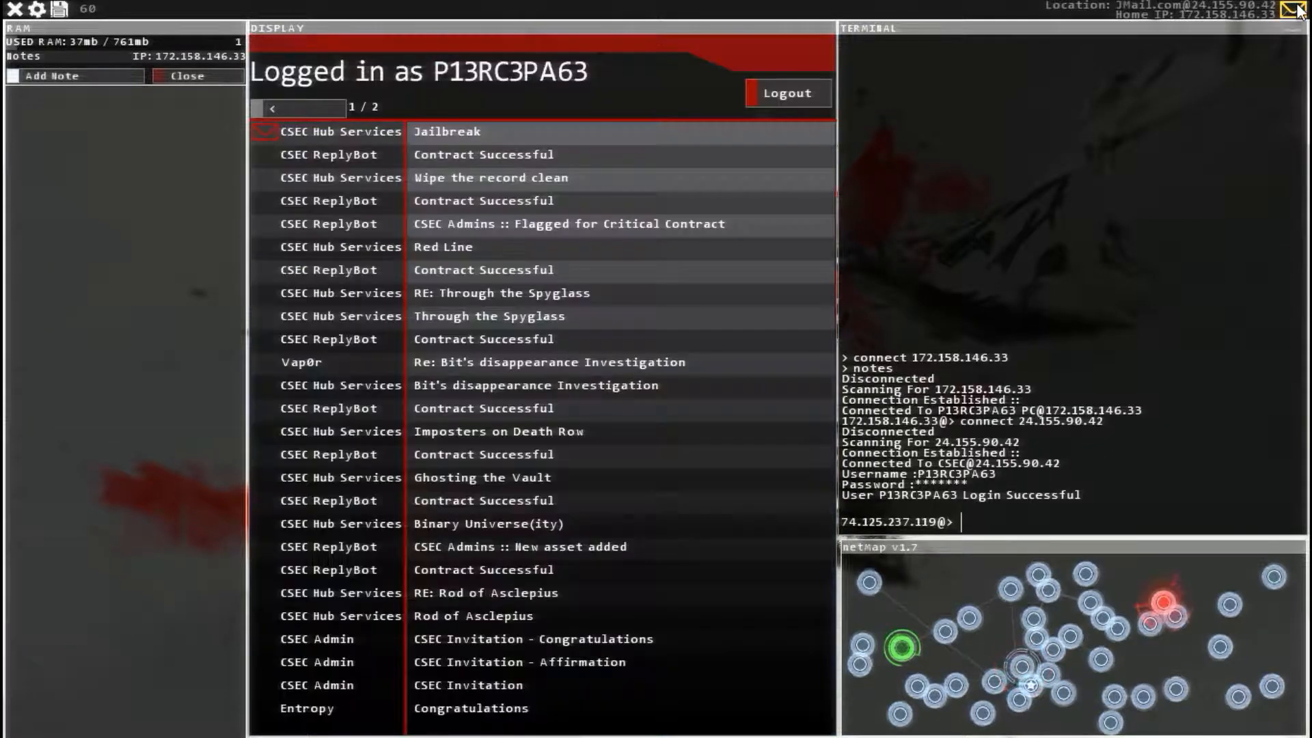
left_click(446, 132)
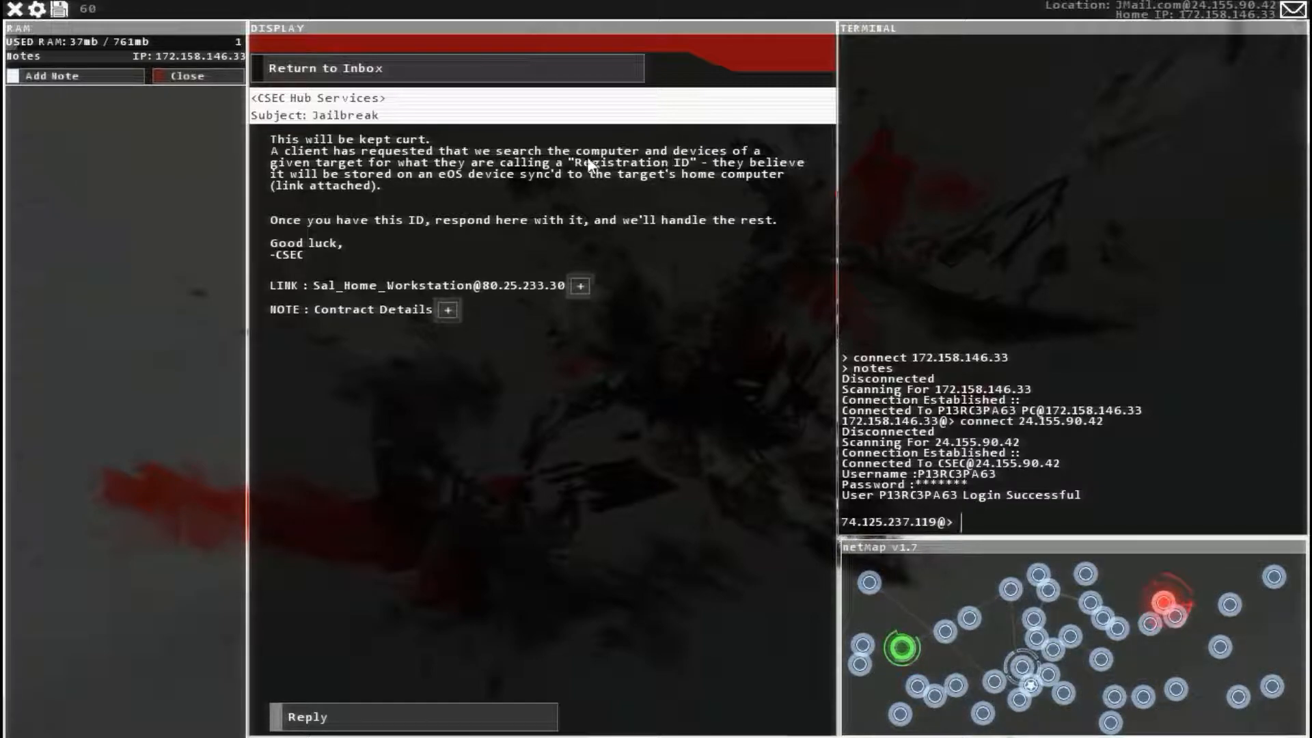
mouse_move(641, 190)
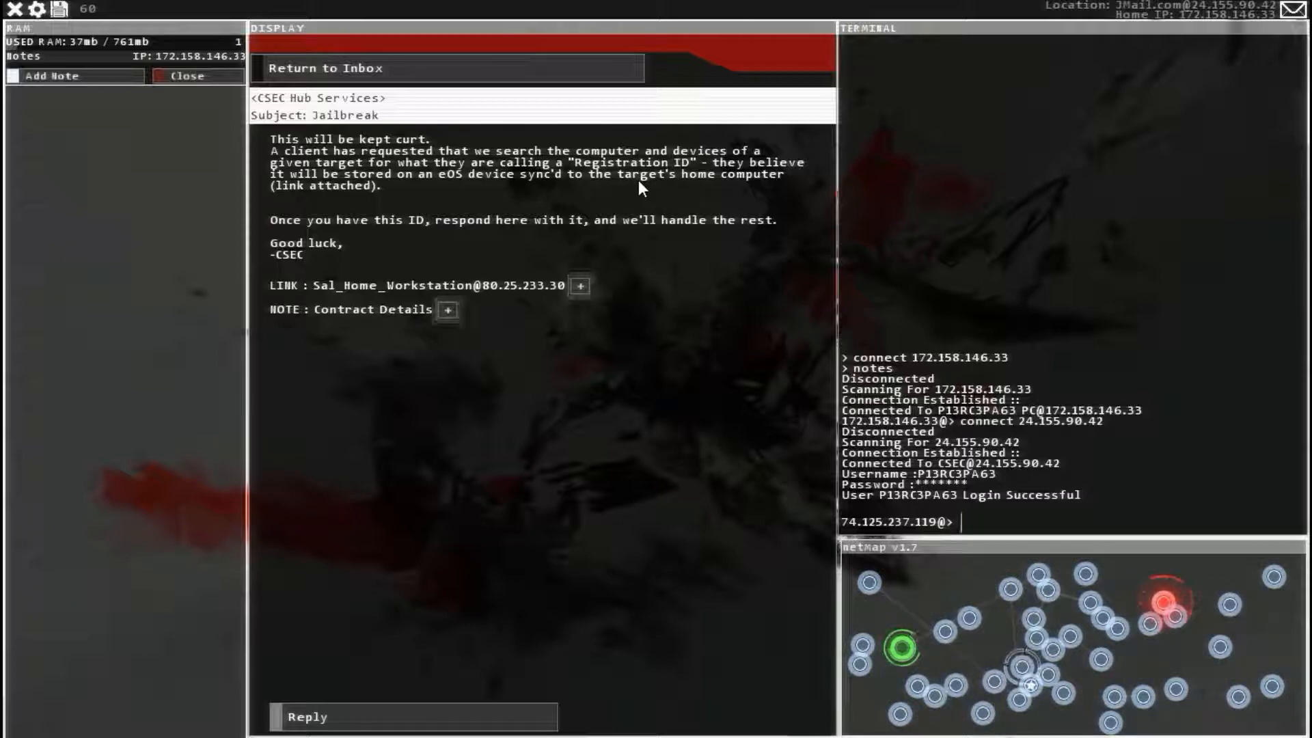
mouse_move(466, 262)
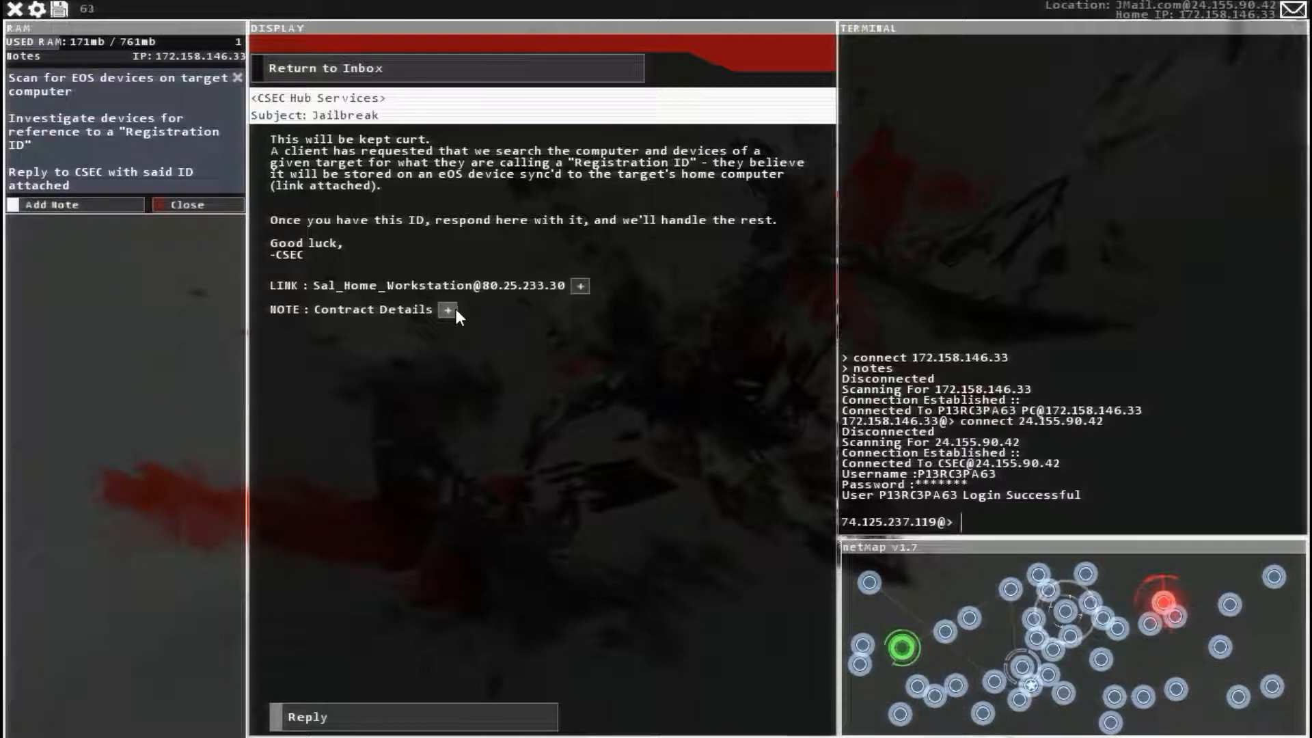
mouse_move(608, 450)
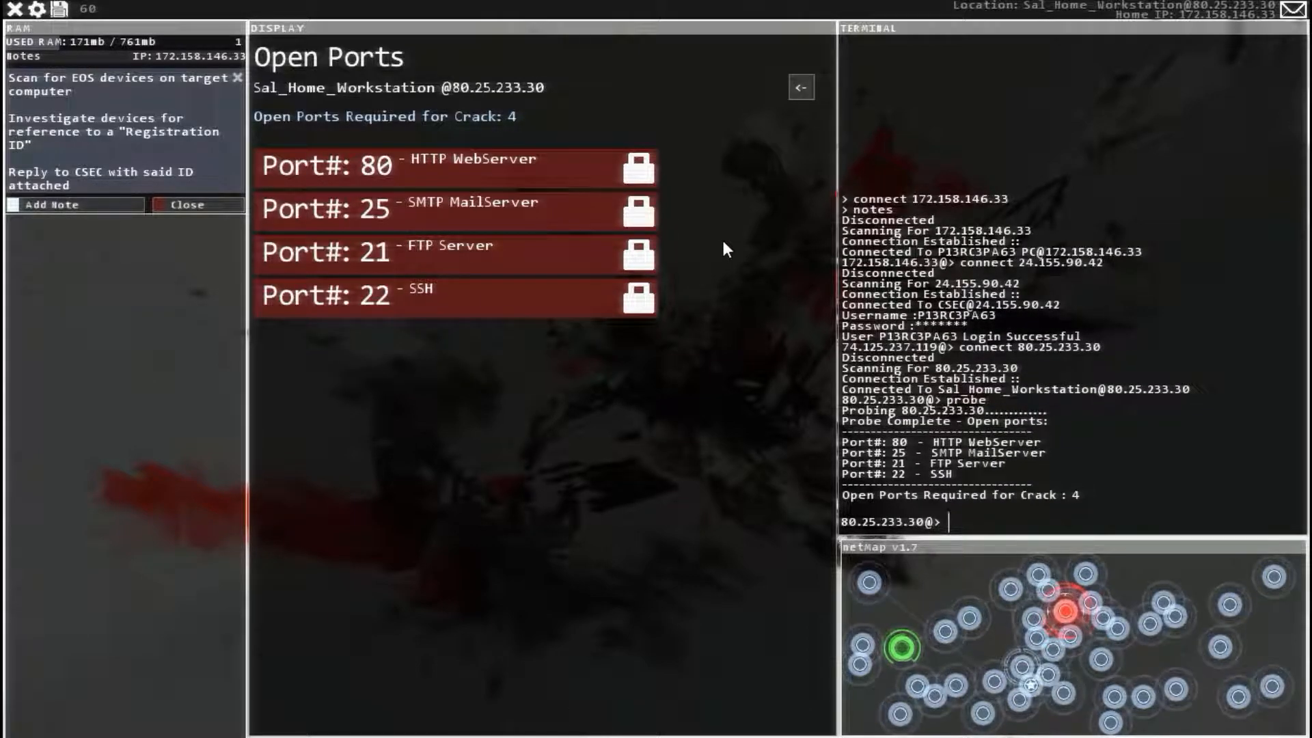
- Crack ports 22, 25 and 80 on Sal_Home_Workstation, run PortHack, then disconnect
type("ss")
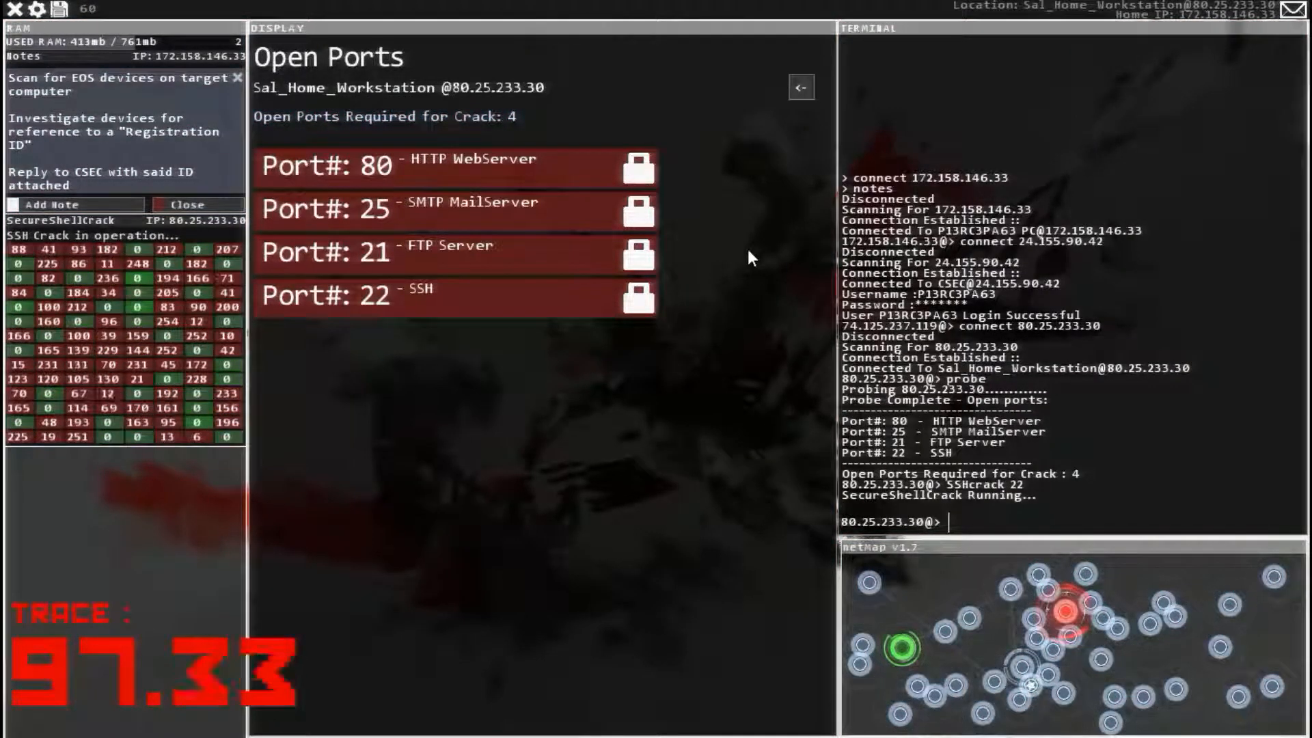
type("SMTPoverflow")
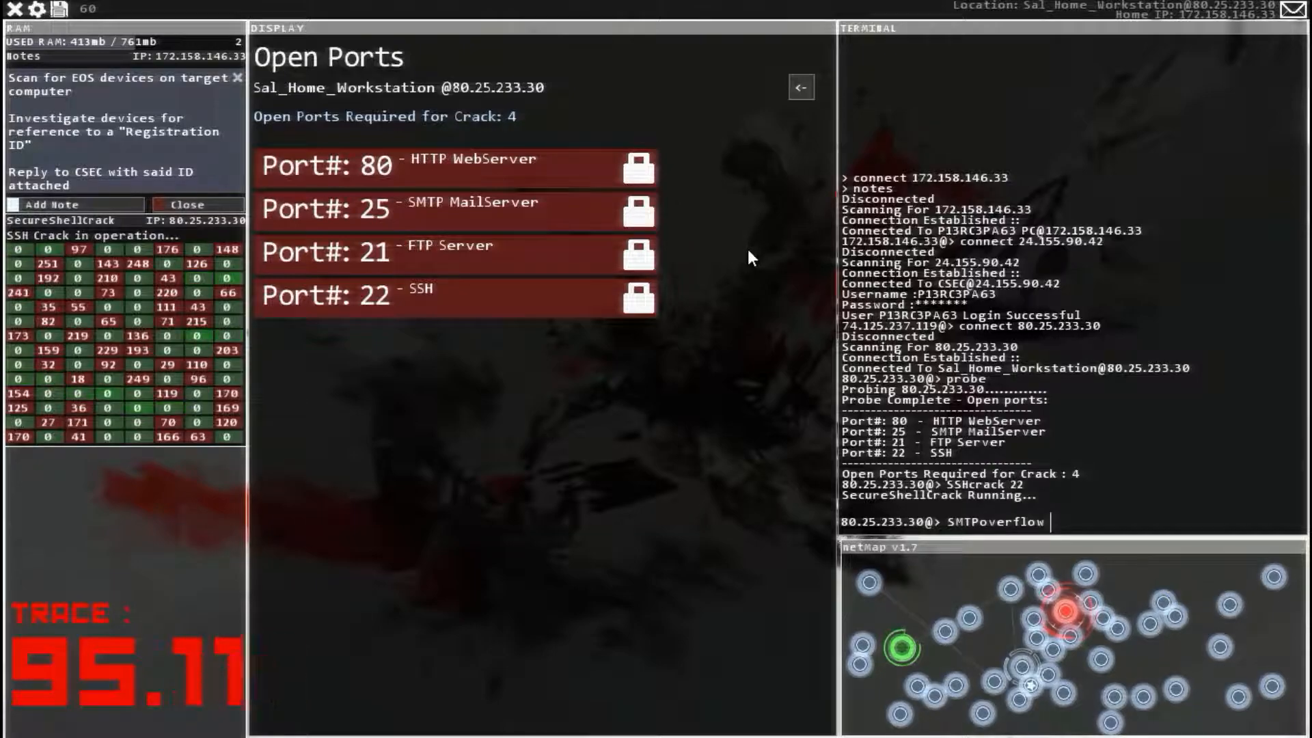
type("25")
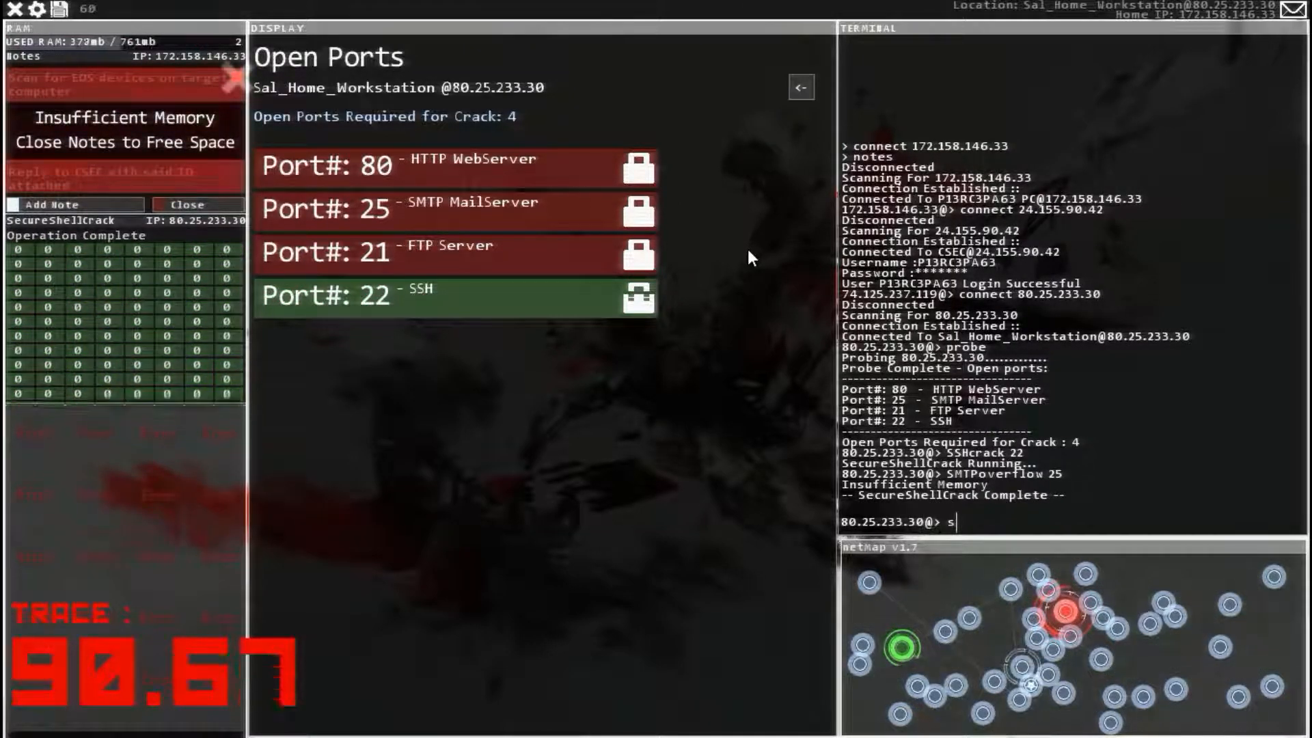
type("MTPoverflow 25")
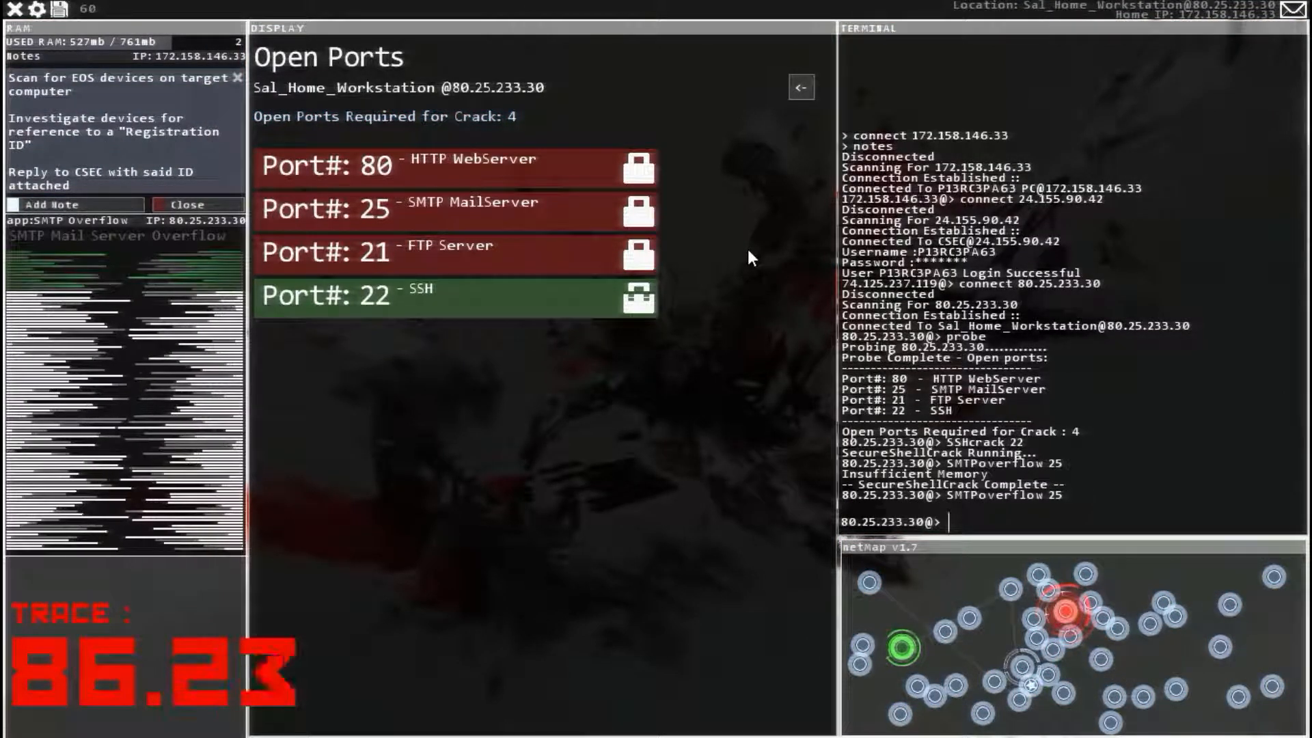
type("WebServerWorm")
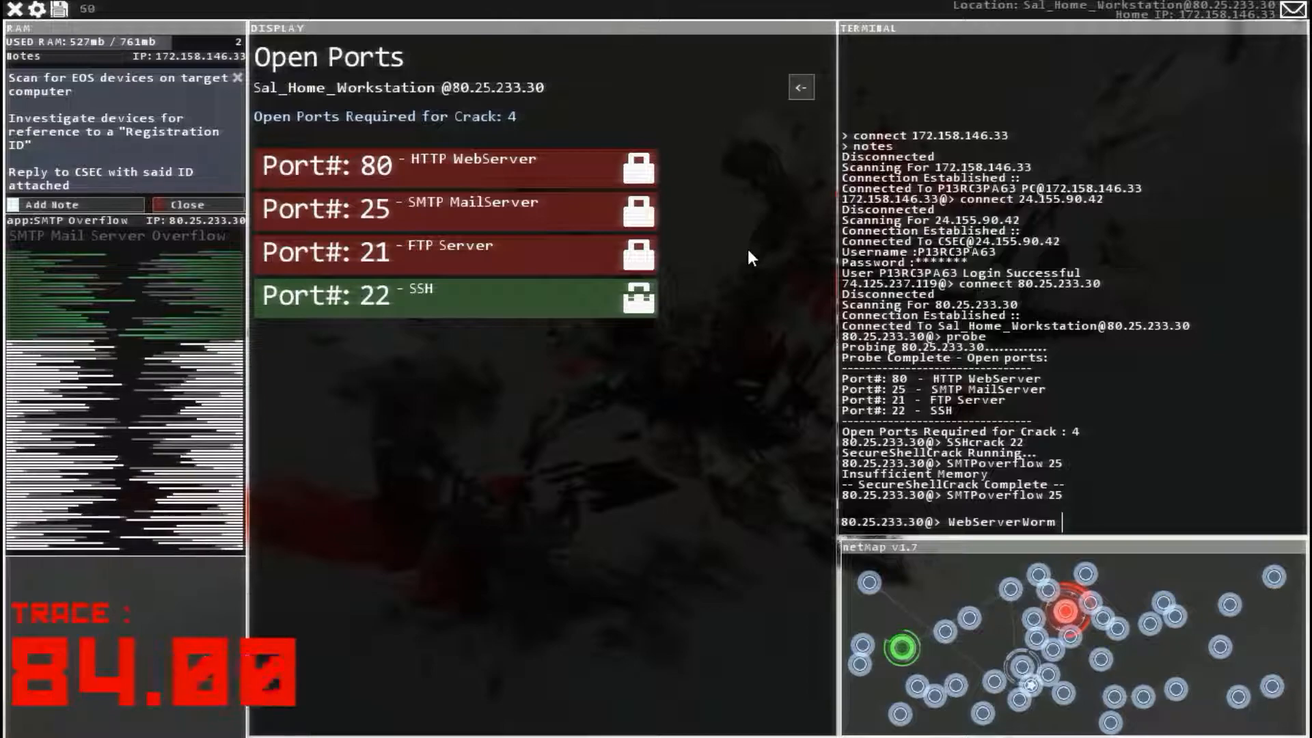
type("80")
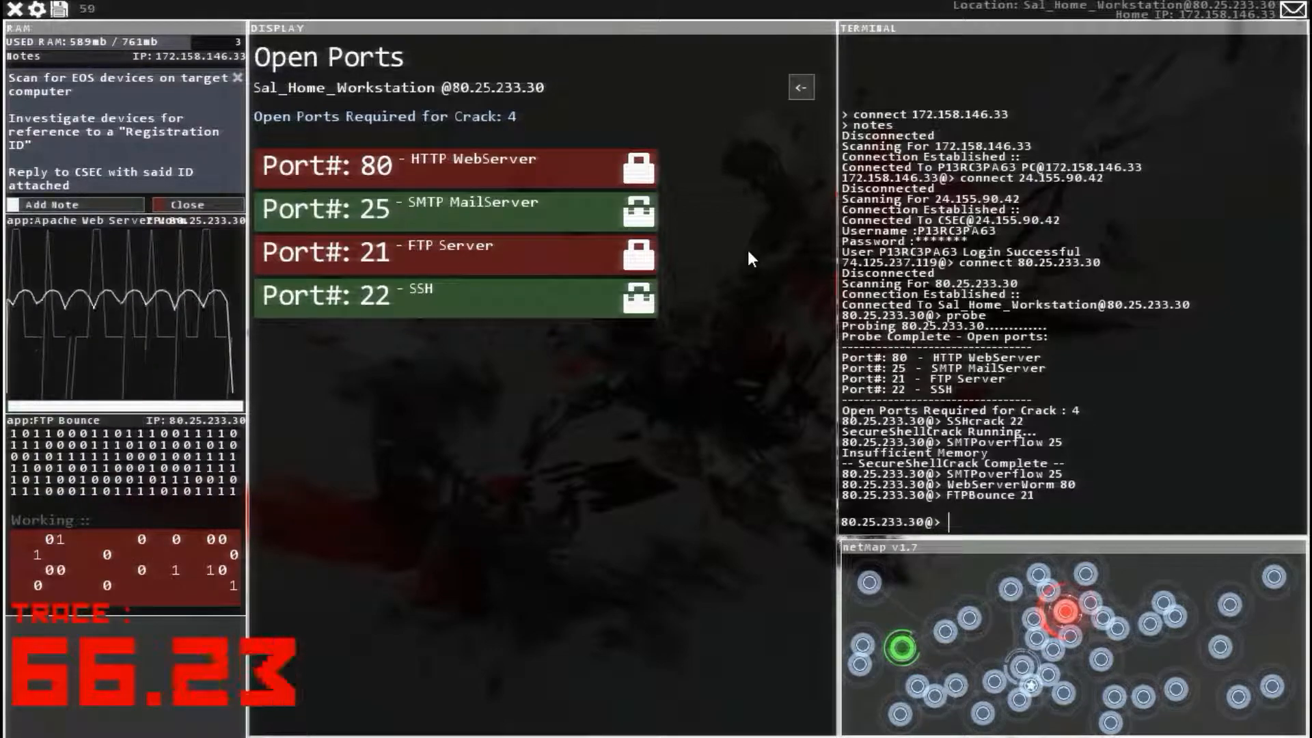
type("por")
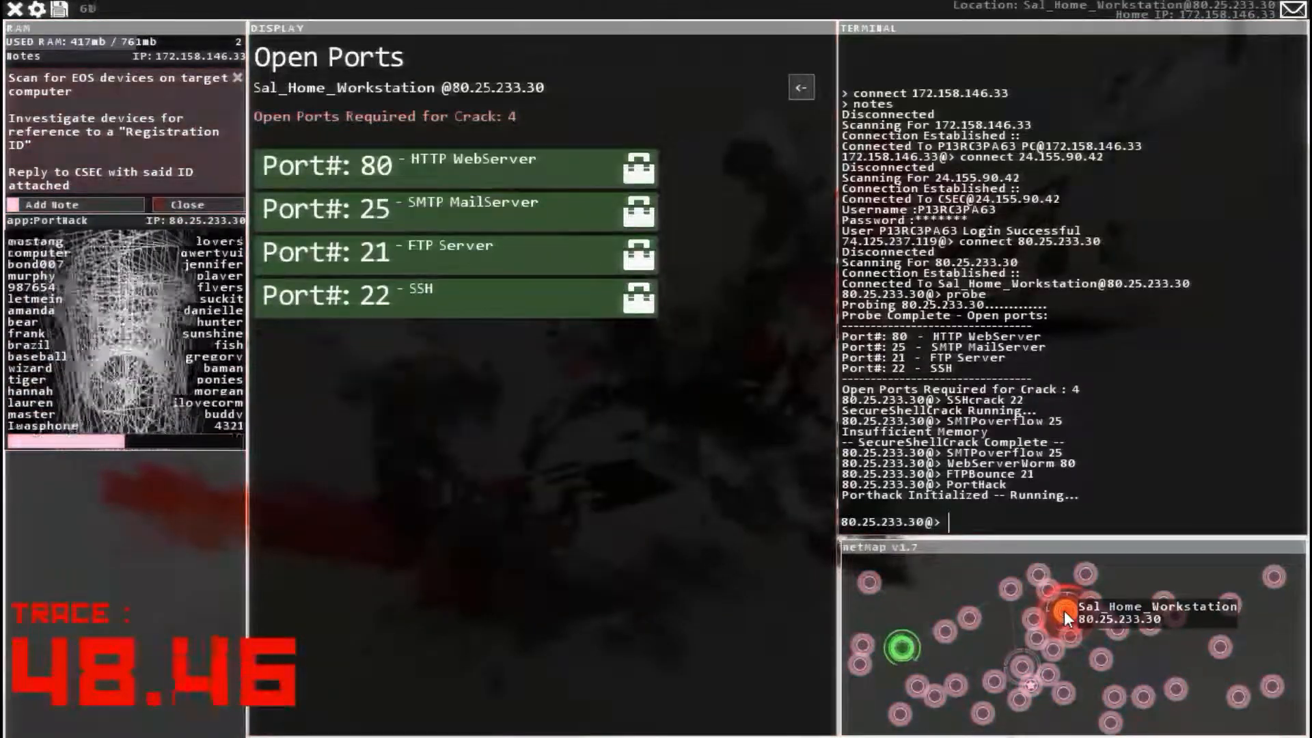
type("dc")
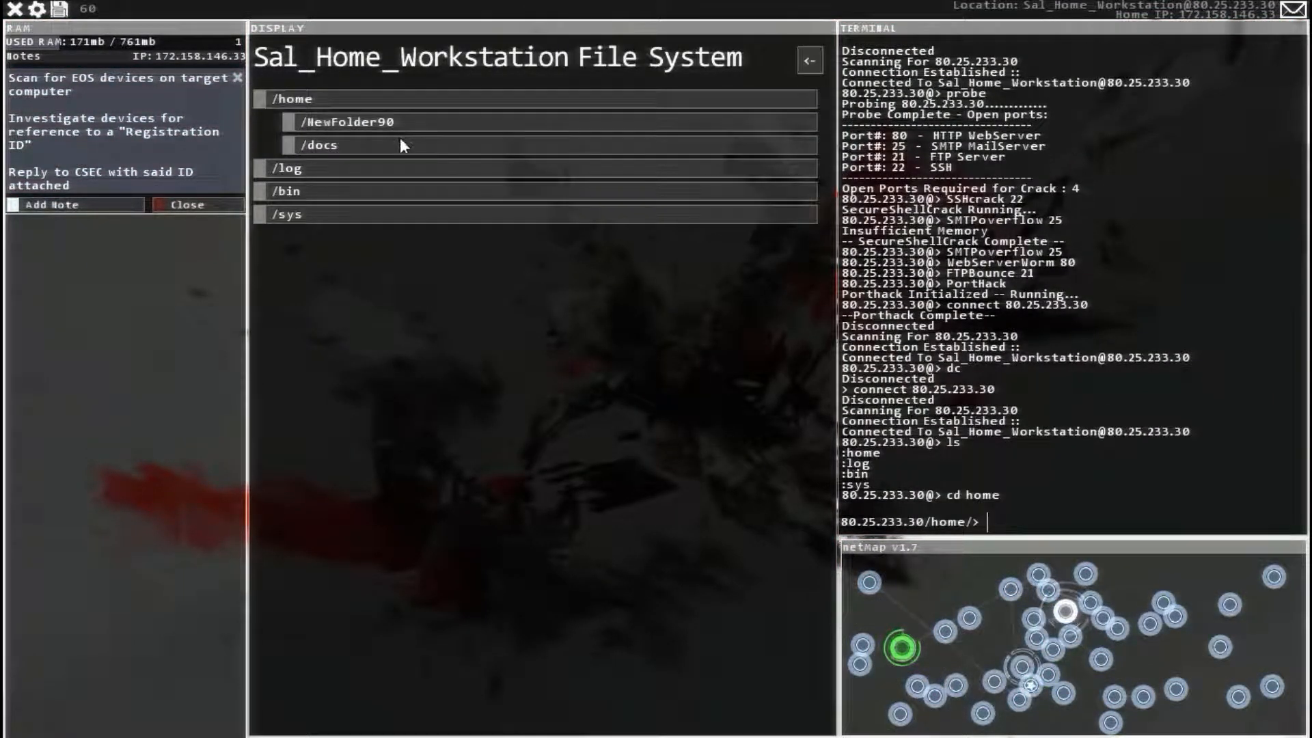
- Run eosDeviceScan on the workstation and connect to the discovered ePhone 4S
type("eos")
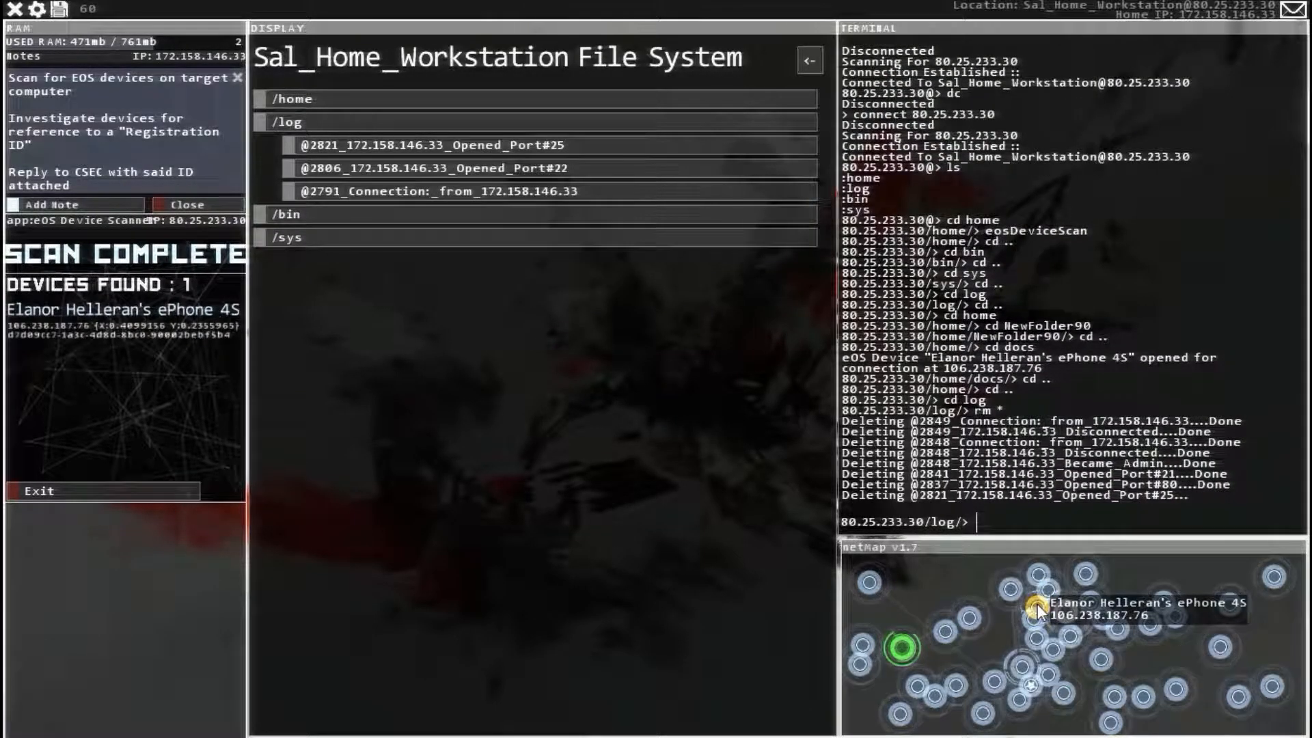
left_click(1033, 613)
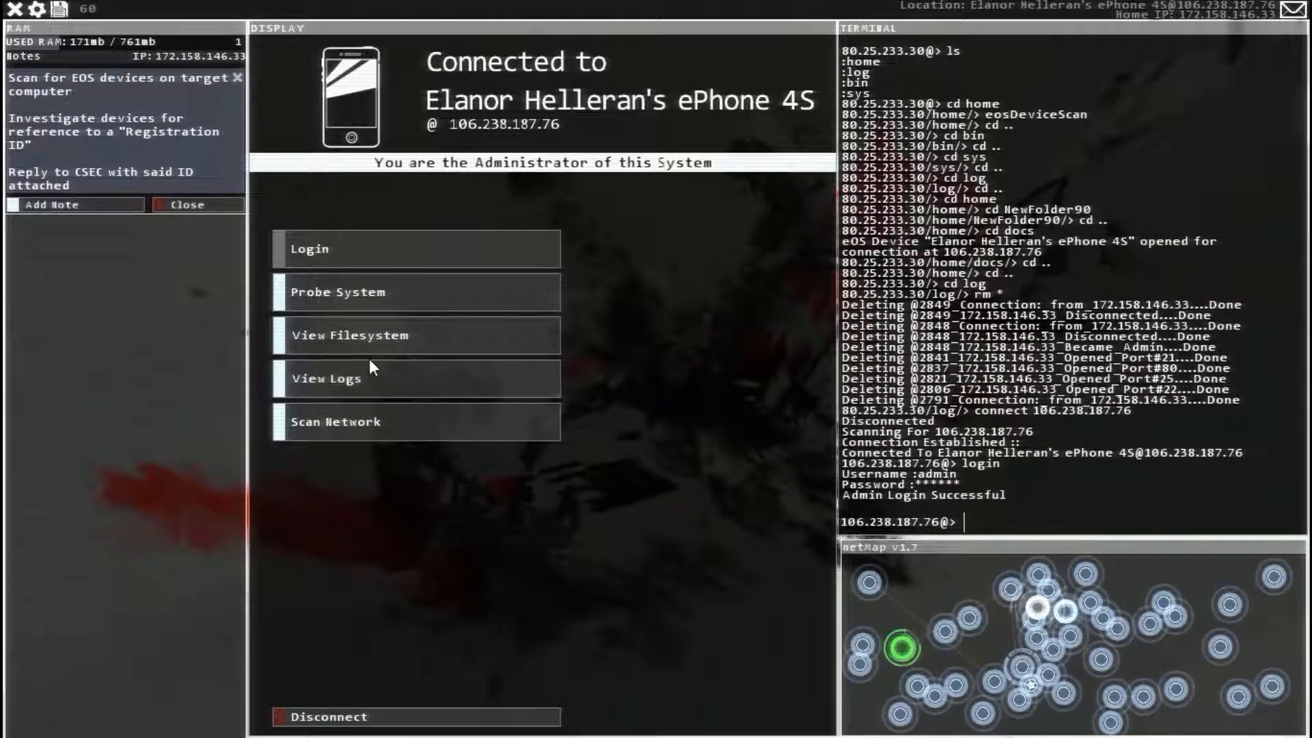
- Browse the ePhone's file system and expand the eos folder
left_click(350, 336)
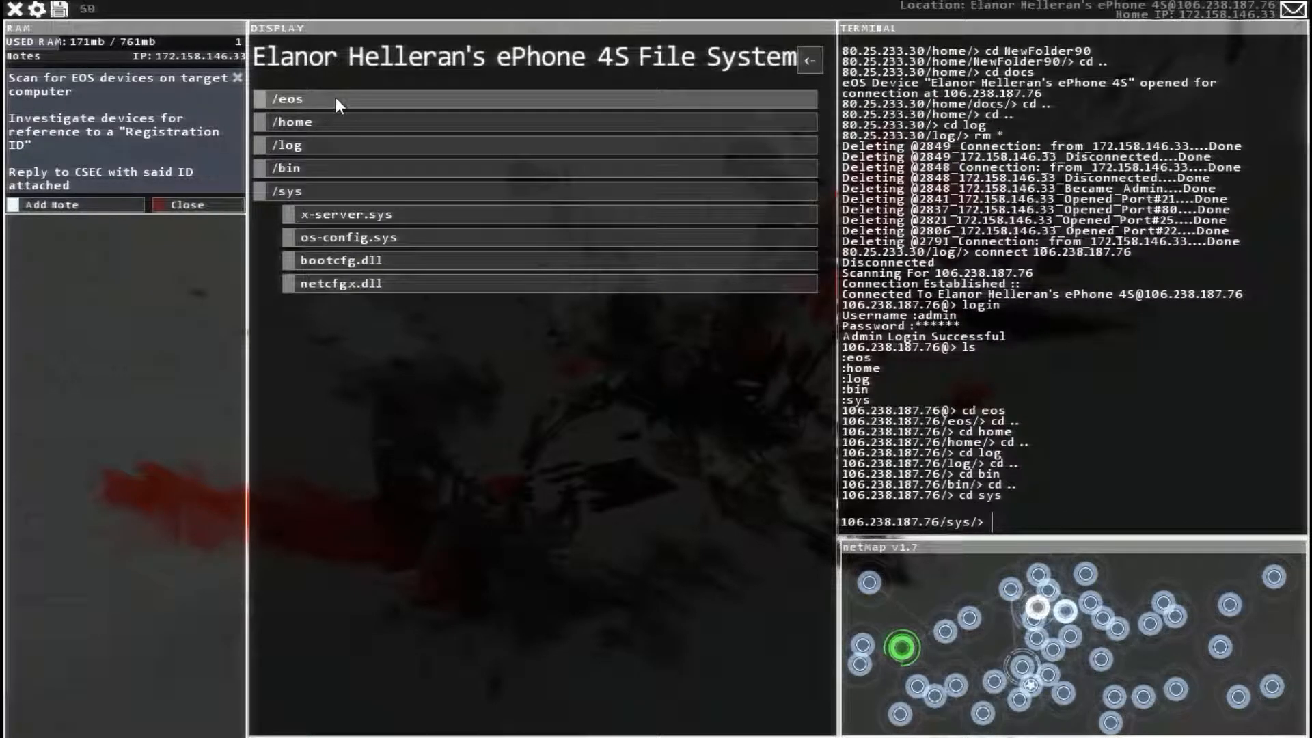
left_click(289, 99)
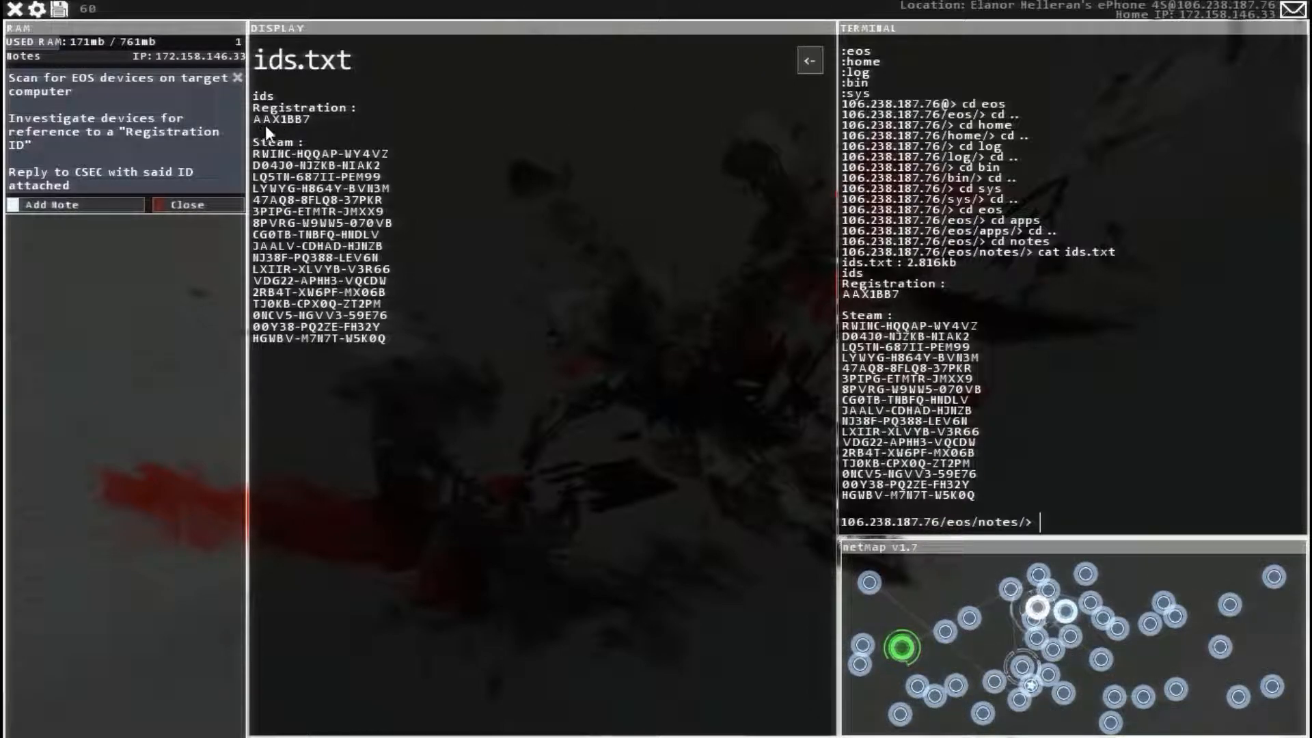
left_click(62, 204)
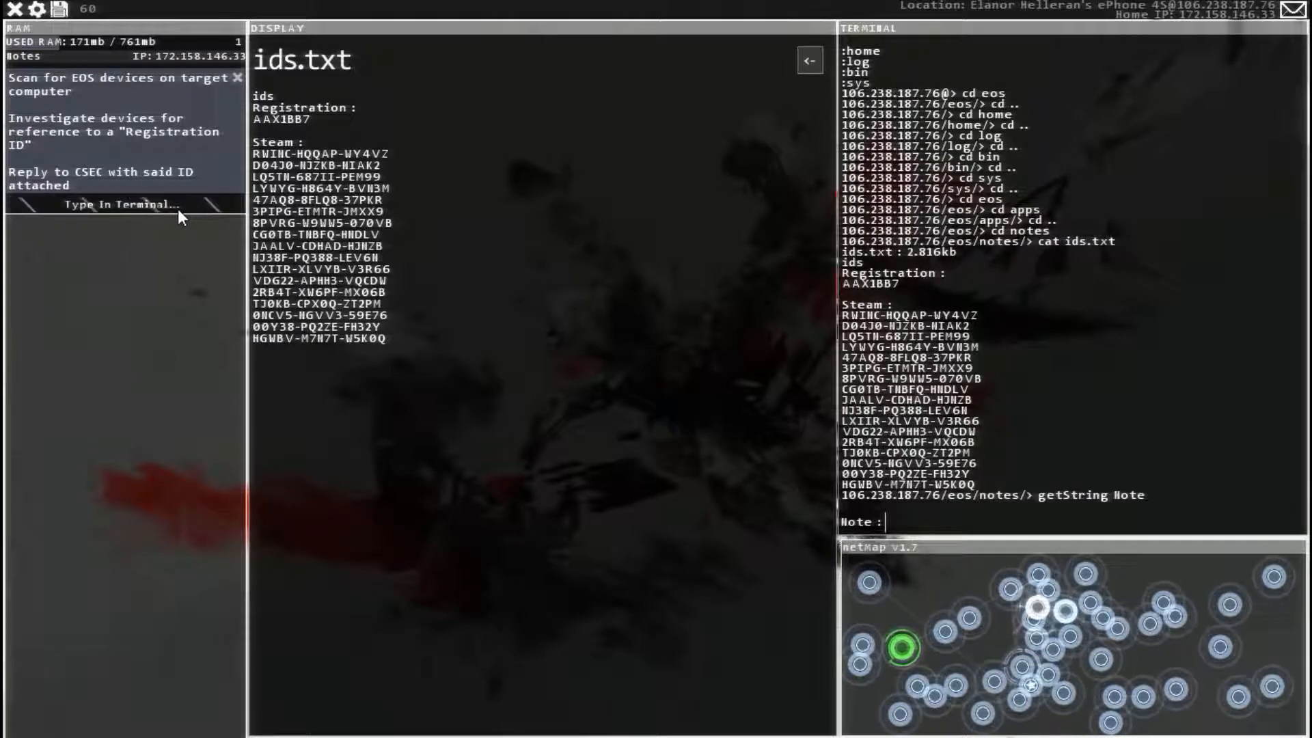
type("AAX")
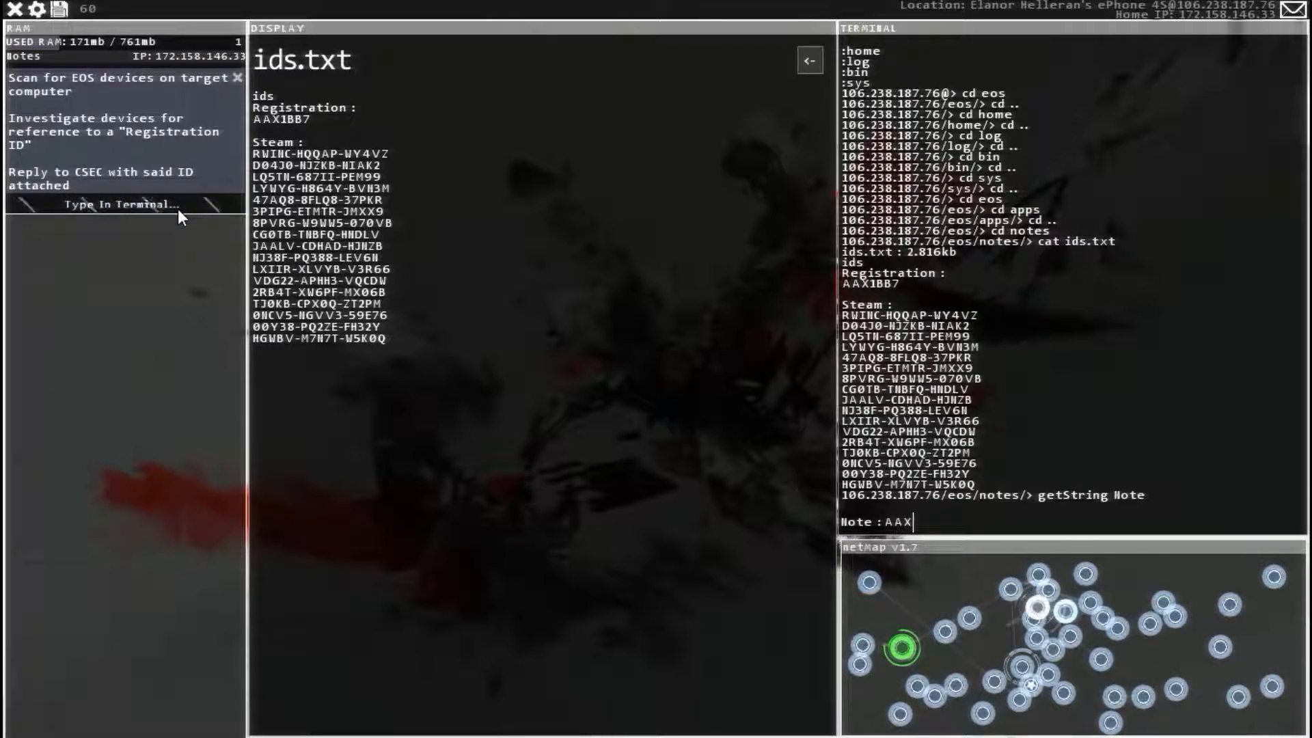
type("1BB7")
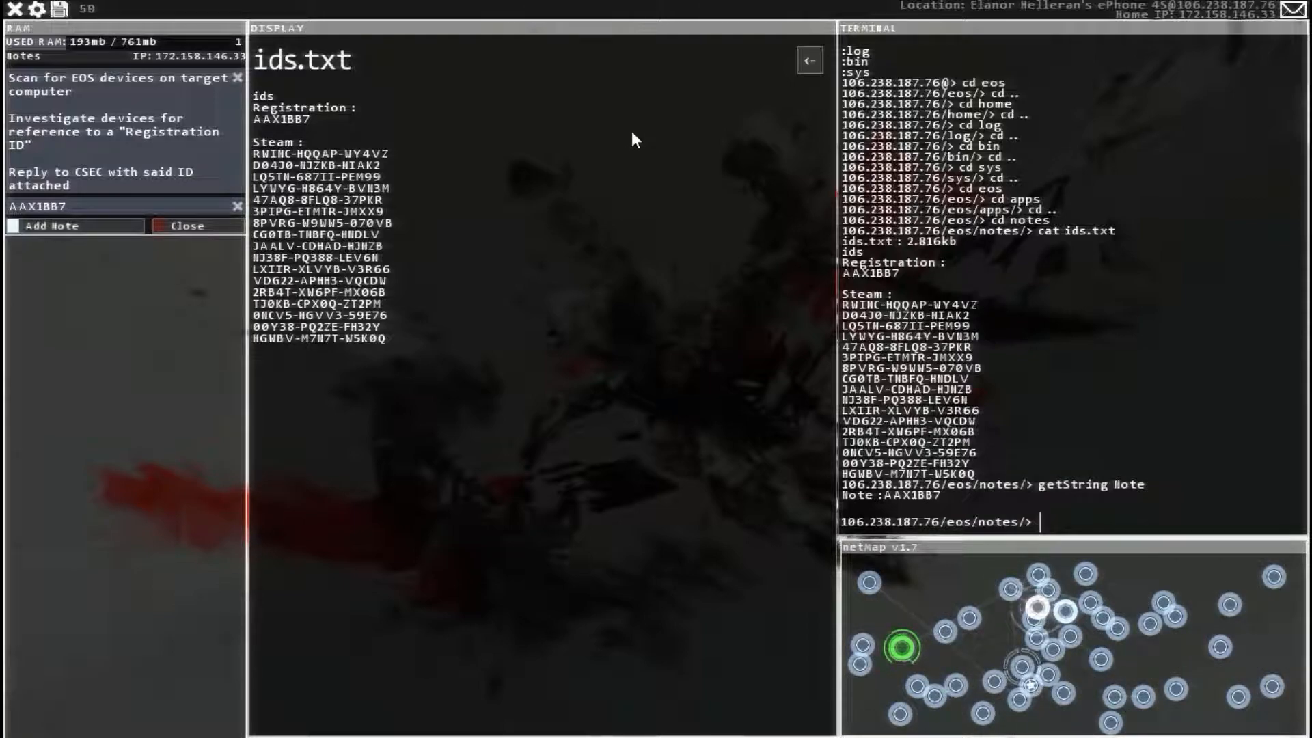
mouse_move(232, 103)
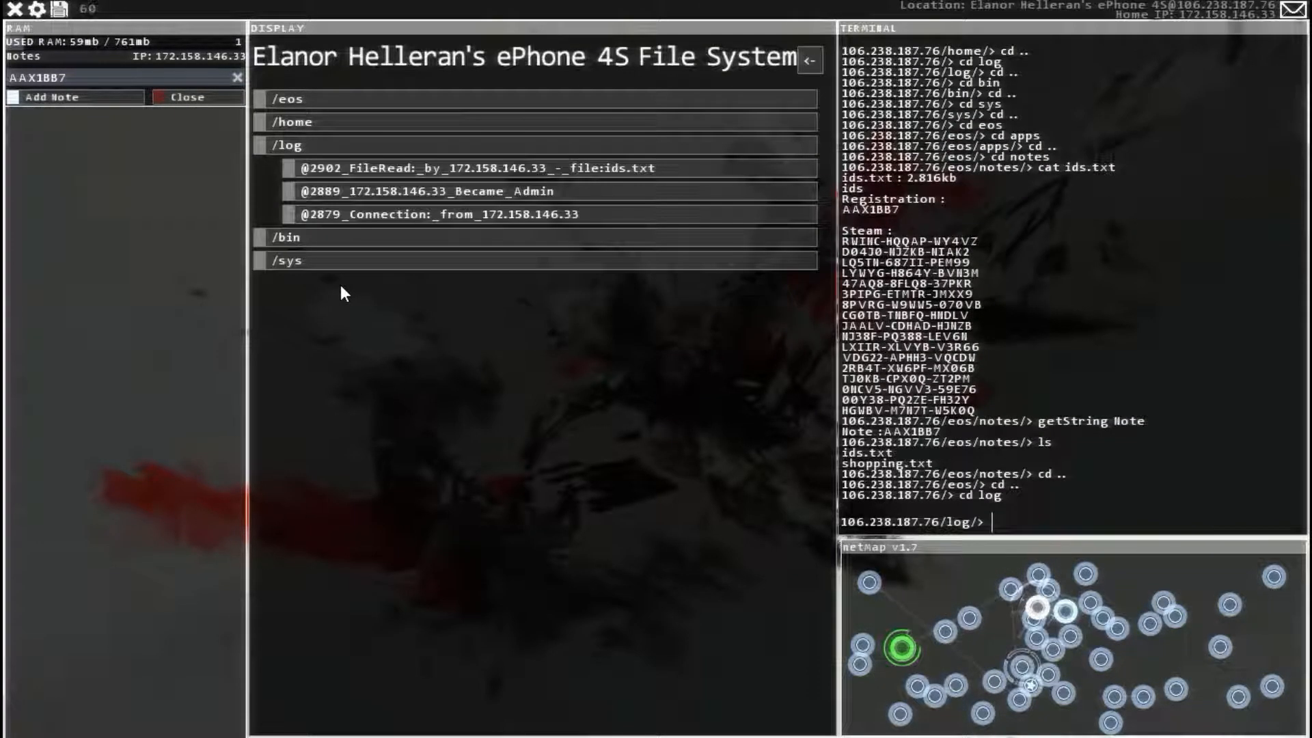
- Delete the phone's logs with rm * and send CSEC a reply containing AAX1BB7
type("RM *")
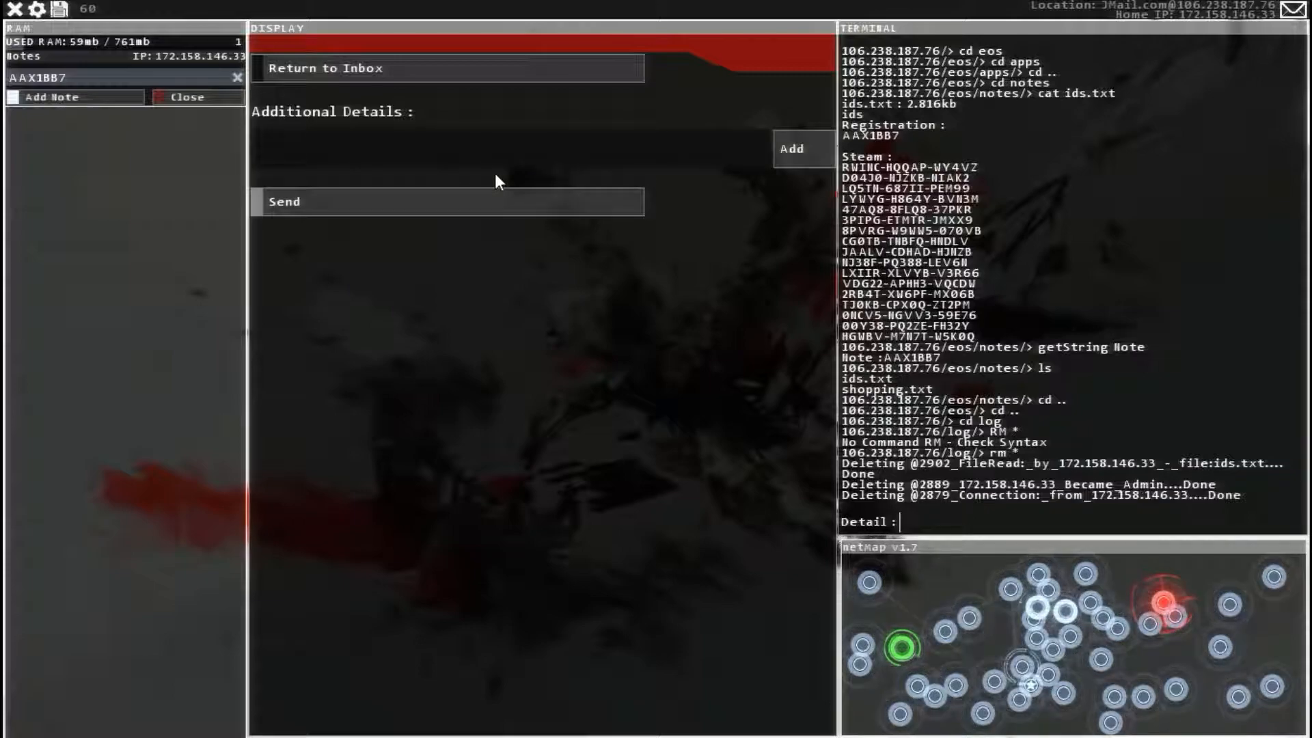
type("AAX")
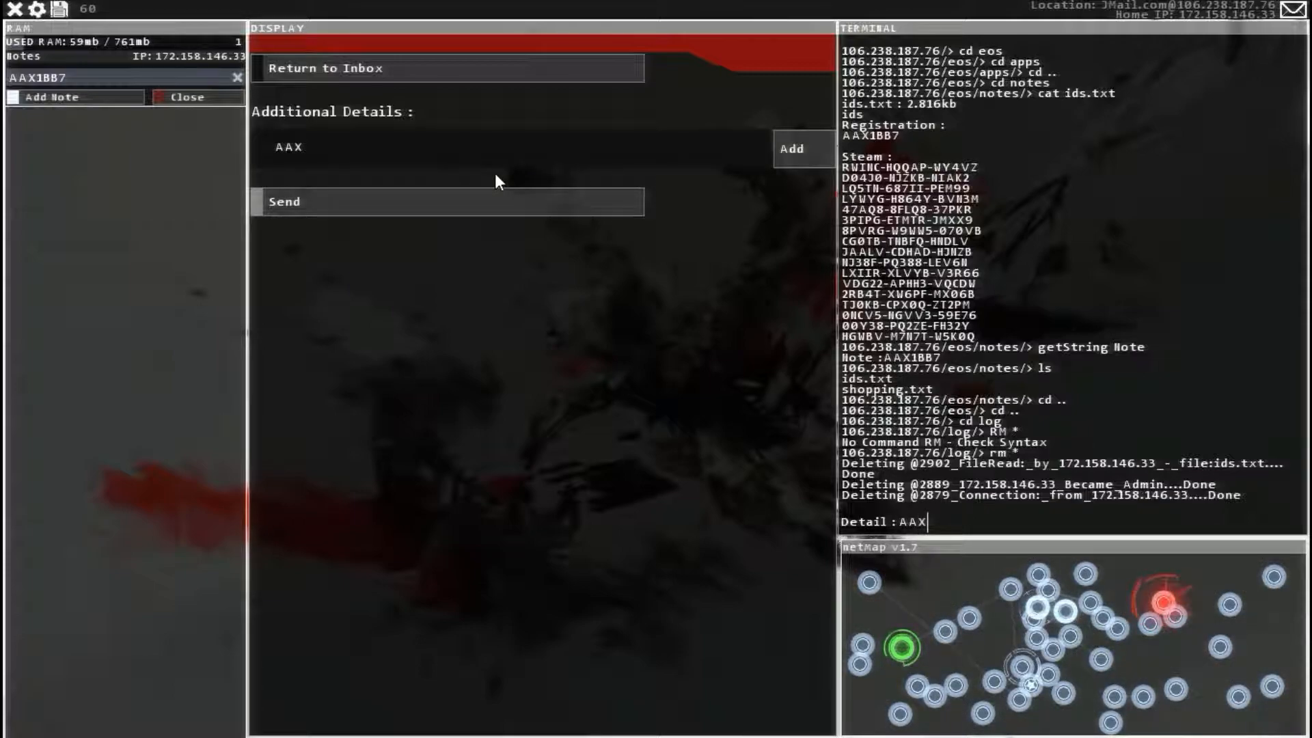
left_click(792, 148)
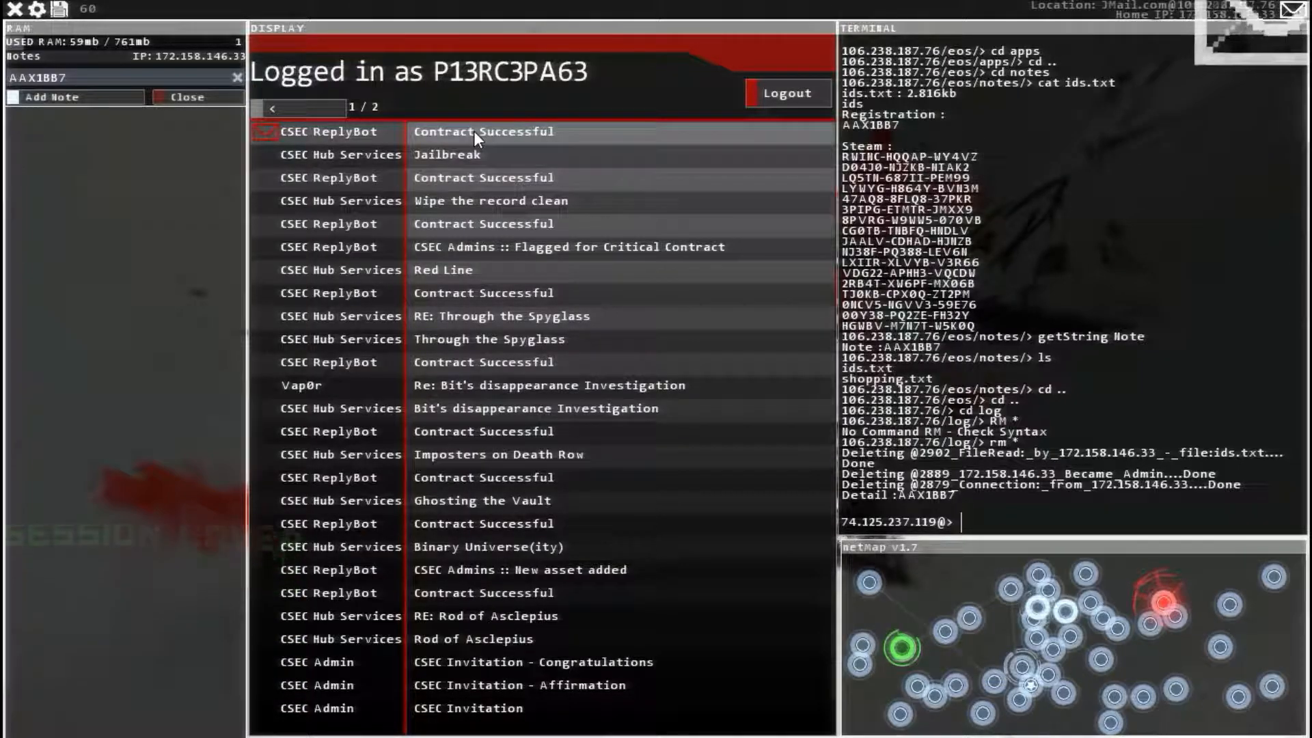
- Read the Contract Successful email, reconnect to home PC 172.158.146.33, and raise the quit prompt
left_click(483, 132)
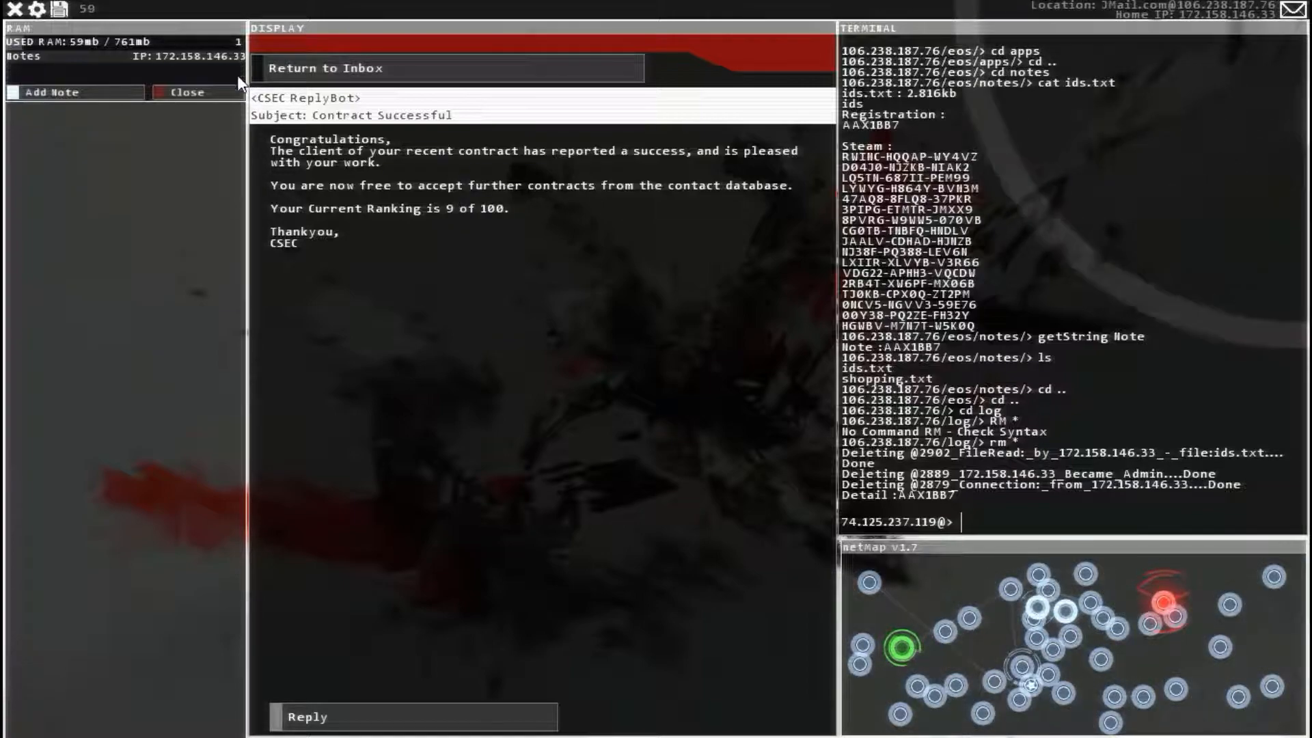
type("connect 172.158.146.33")
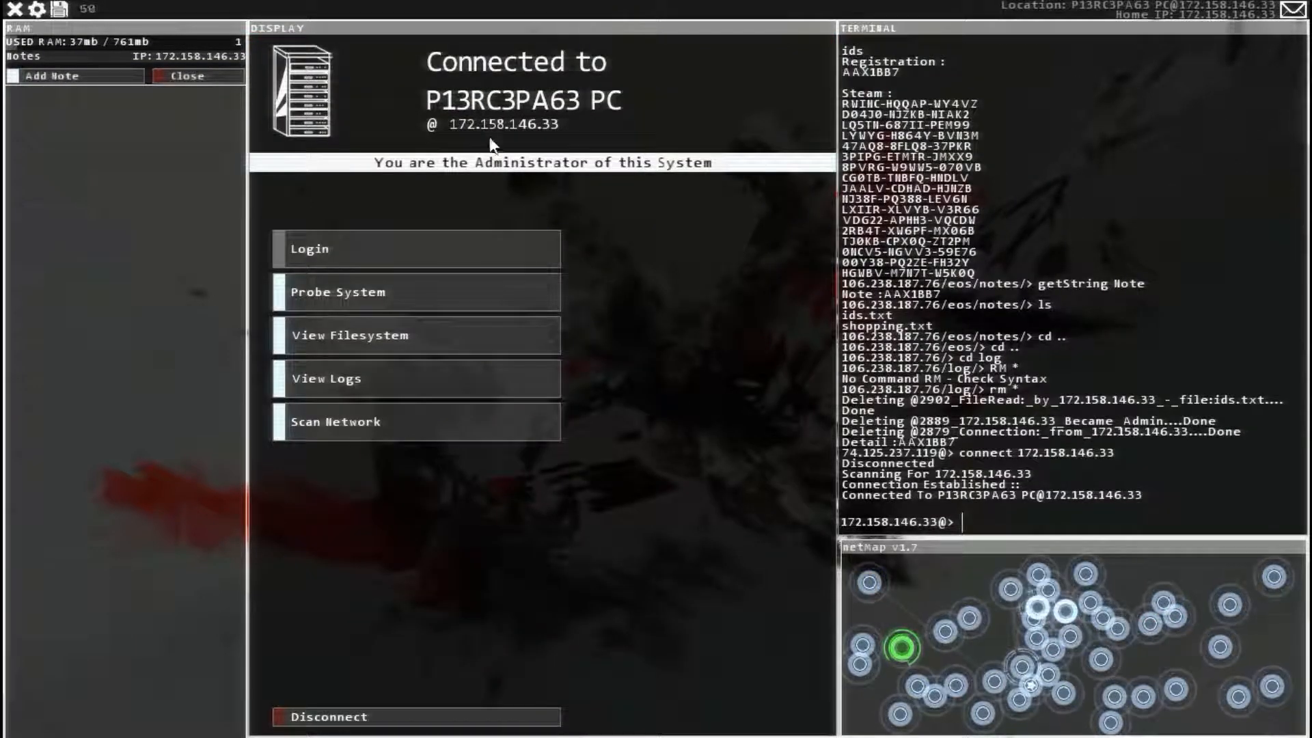
left_click(14, 10)
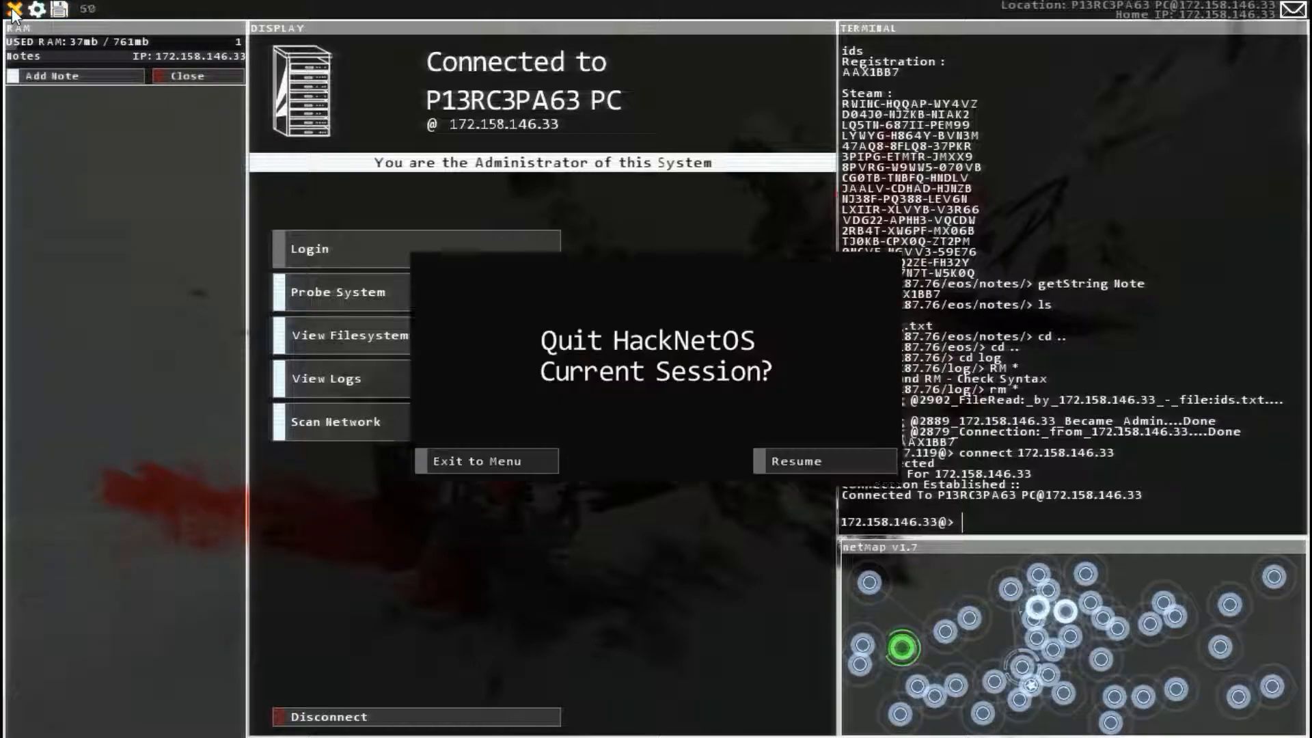